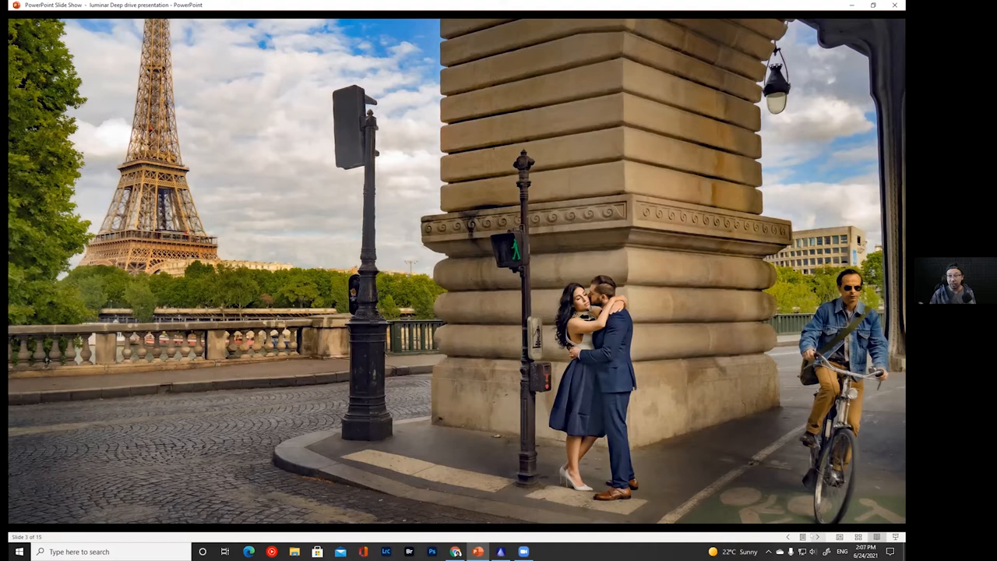
Step through the couples slides, back to the Eiffel Tower one, then forward to the problems slide
key(right)
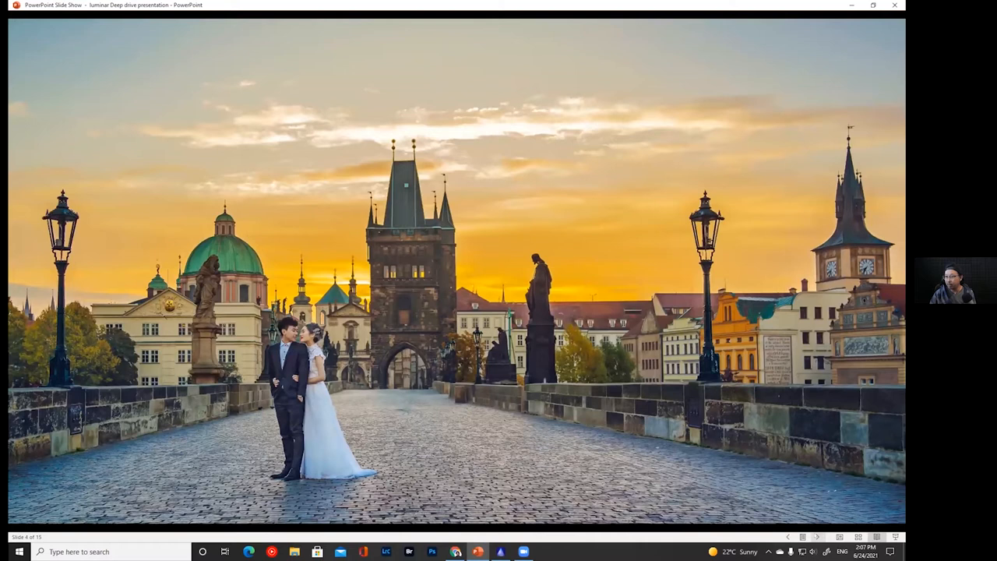
key(left)
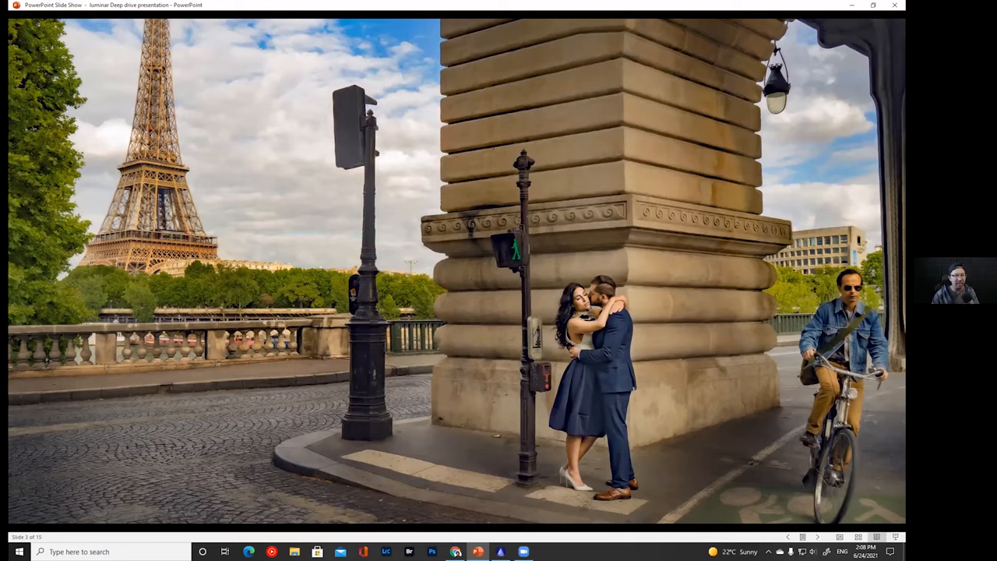
key(right)
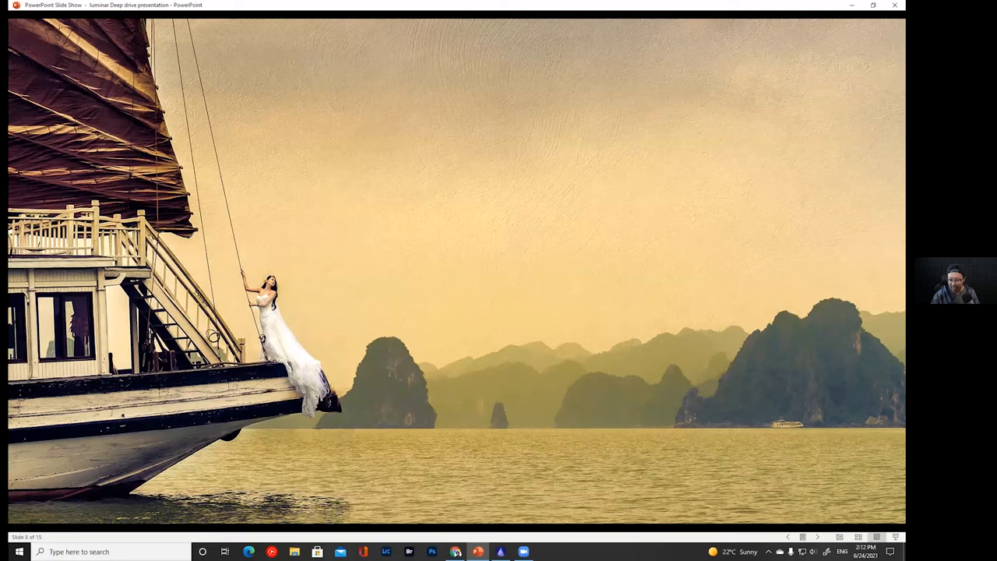
Advance to slide 9 listing facility closures, planning errors and bad weather
key(right)
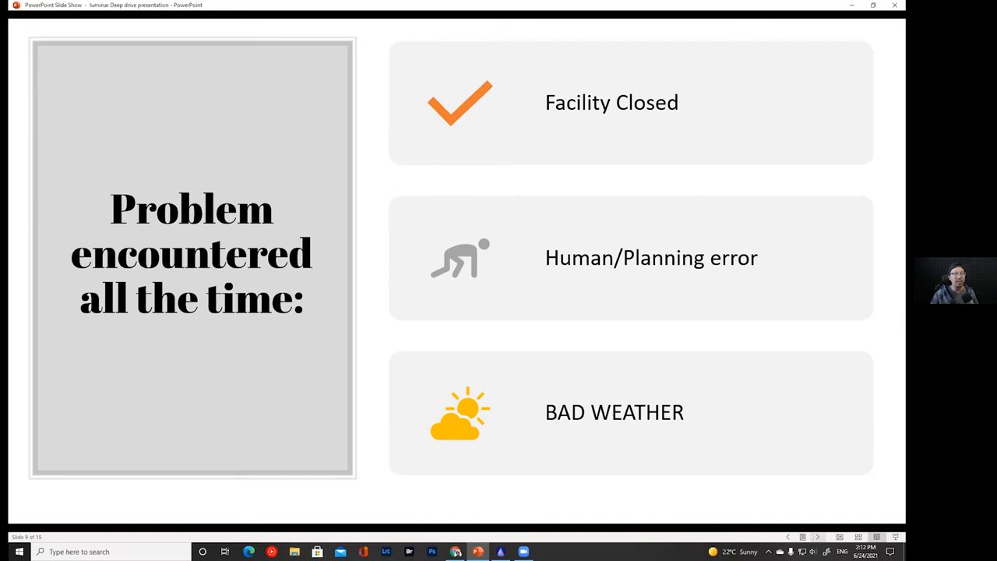
Advance to slide 11, the Ha Long Bay couple-in-rowboat photo with sunset sky
key(Right)
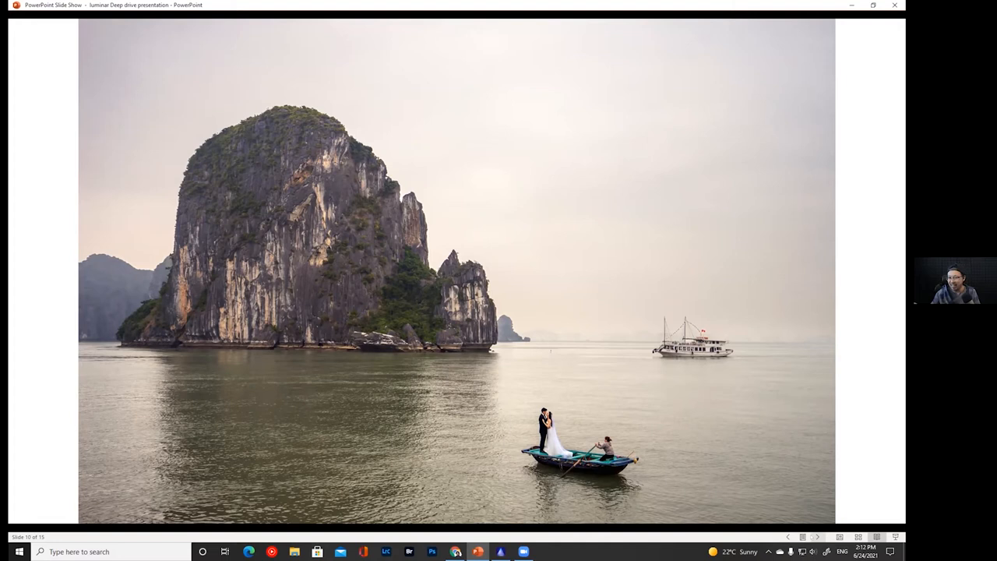
key(right)
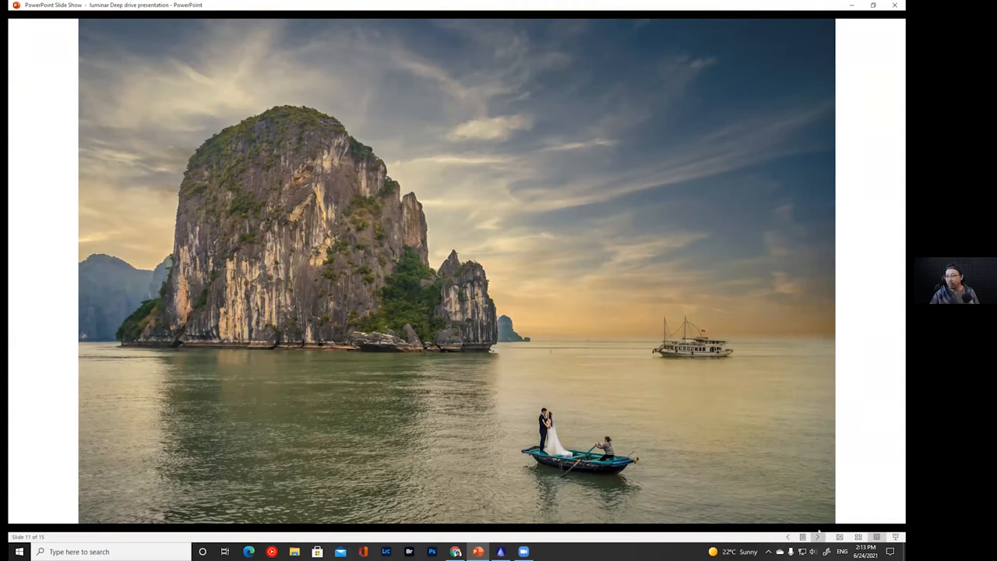
key(right)
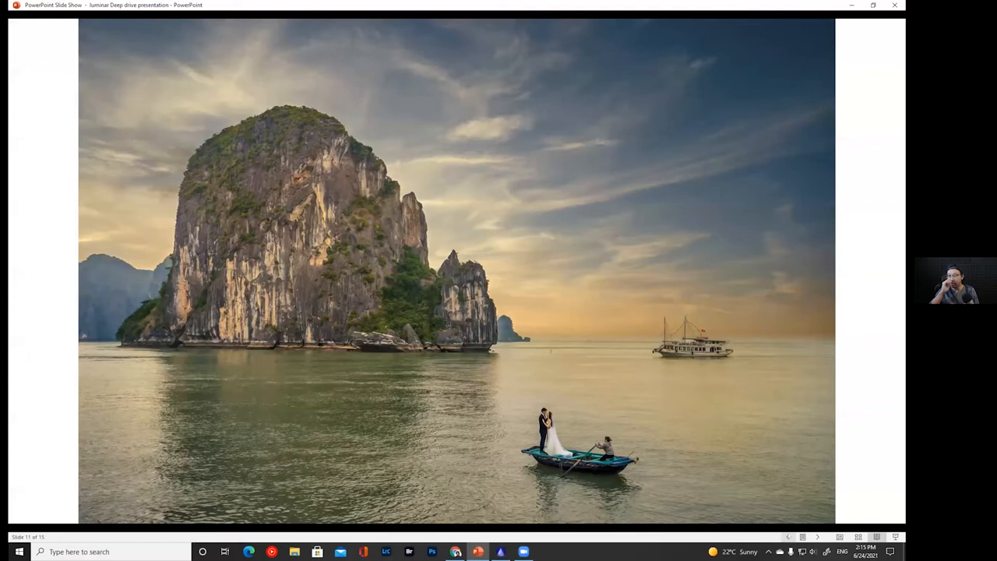
key(left)
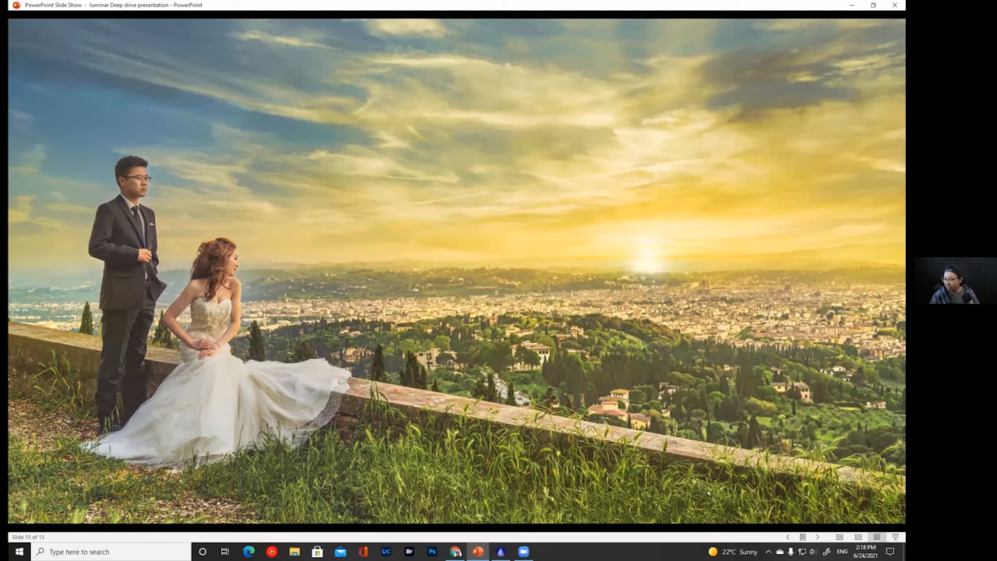
Switch to Luminar AI, load the mountain-road couple photo and show its suggested templates
click(501, 552)
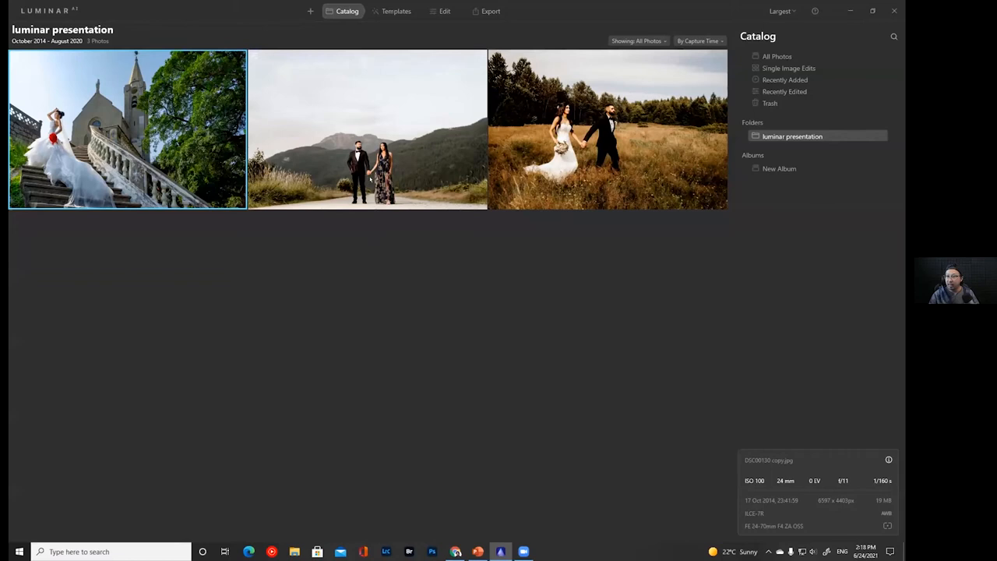
double_click(366, 129)
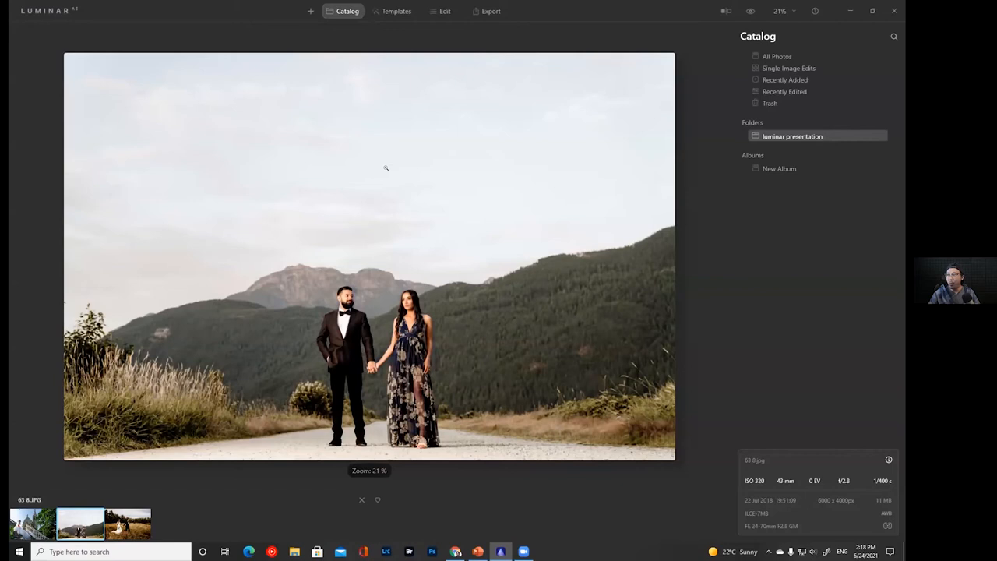
click(396, 11)
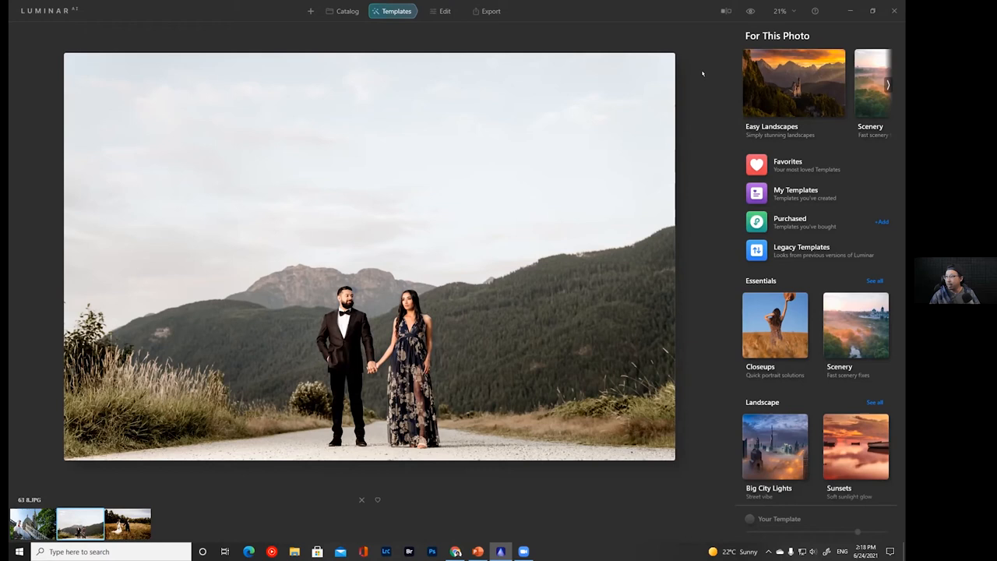
Preview the Scenery collection's Clear Skies and another look on the couple photo
click(886, 84)
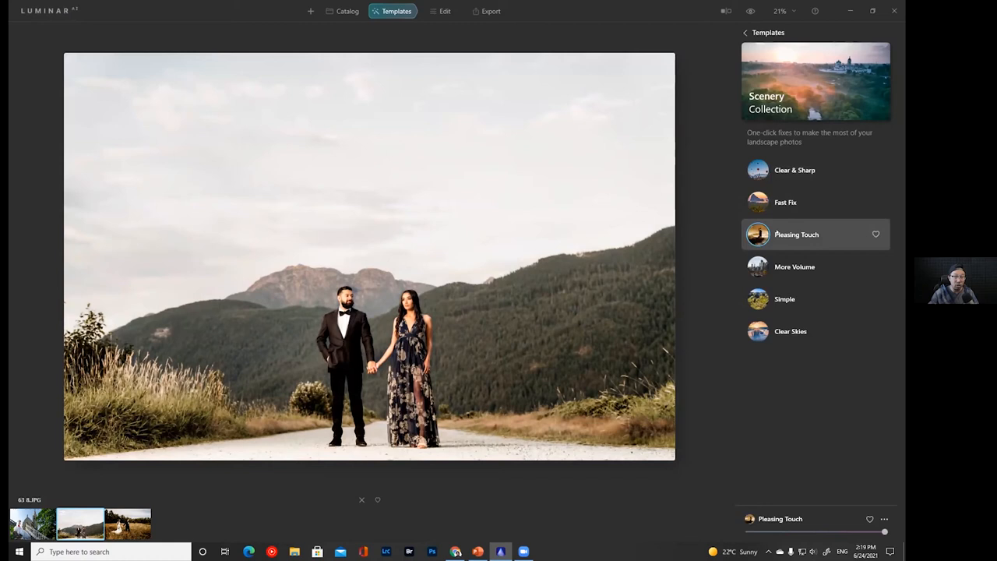
click(790, 331)
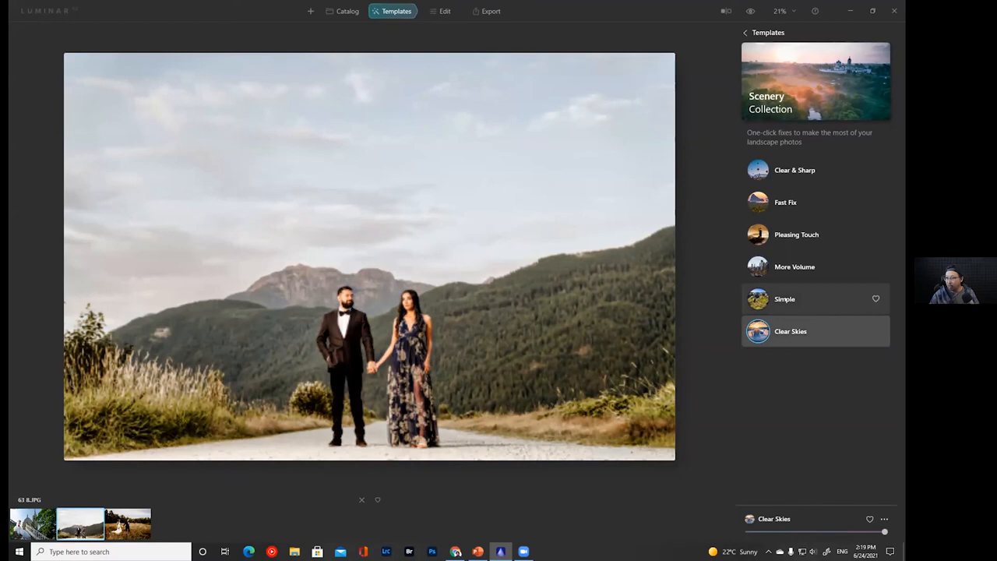
click(814, 299)
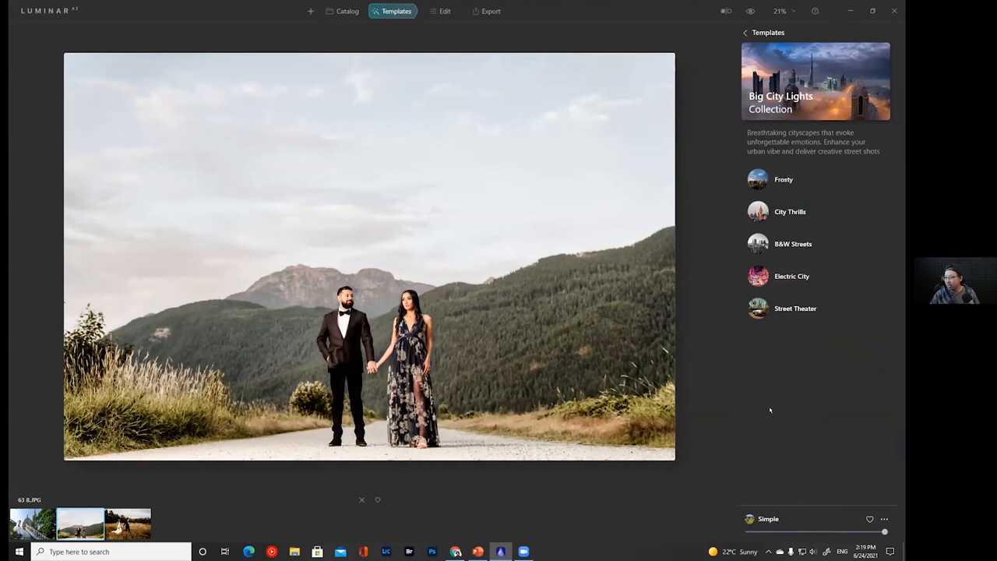
Apply the Impact template from Sunsets and go back to all template collections
click(782, 180)
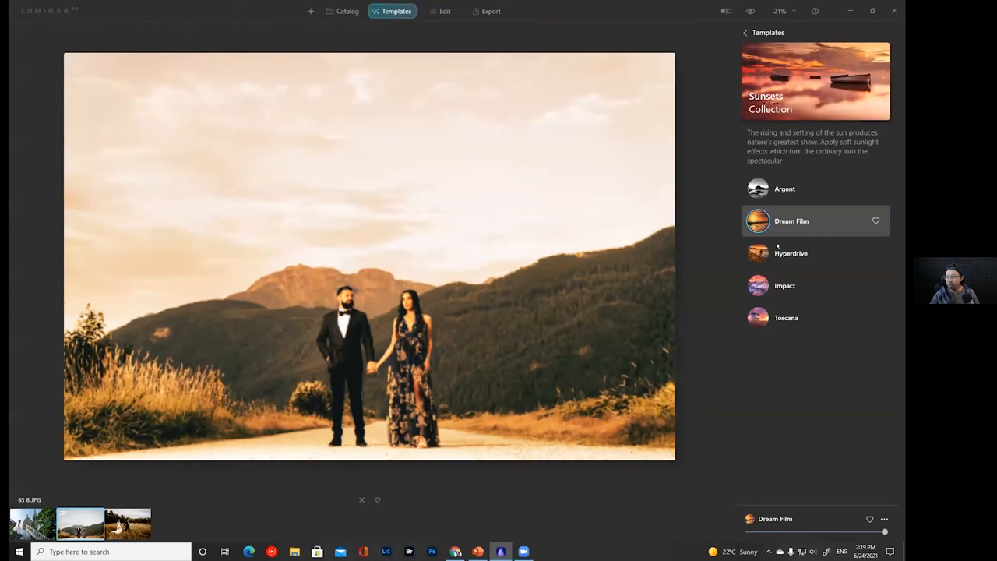
click(784, 285)
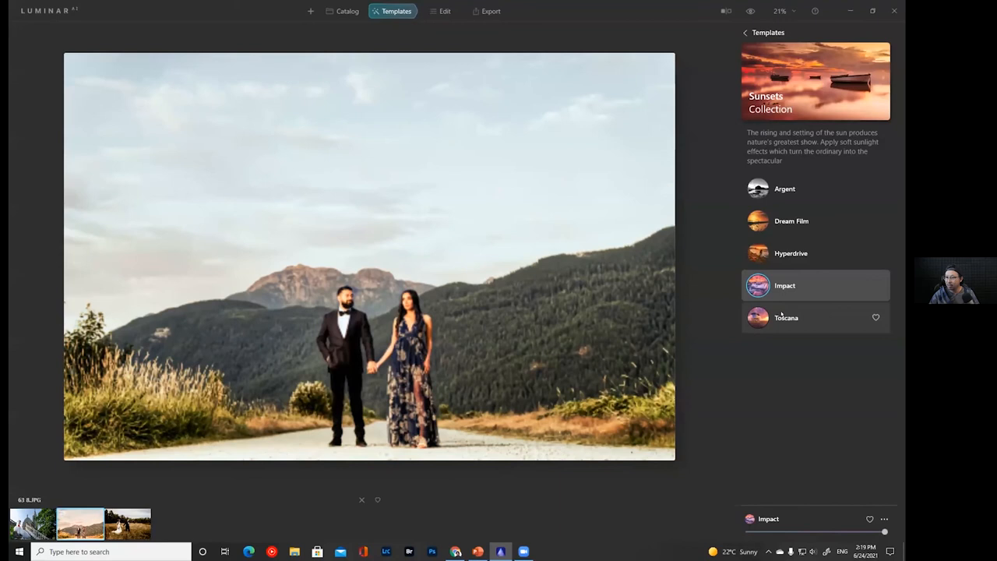
click(745, 32)
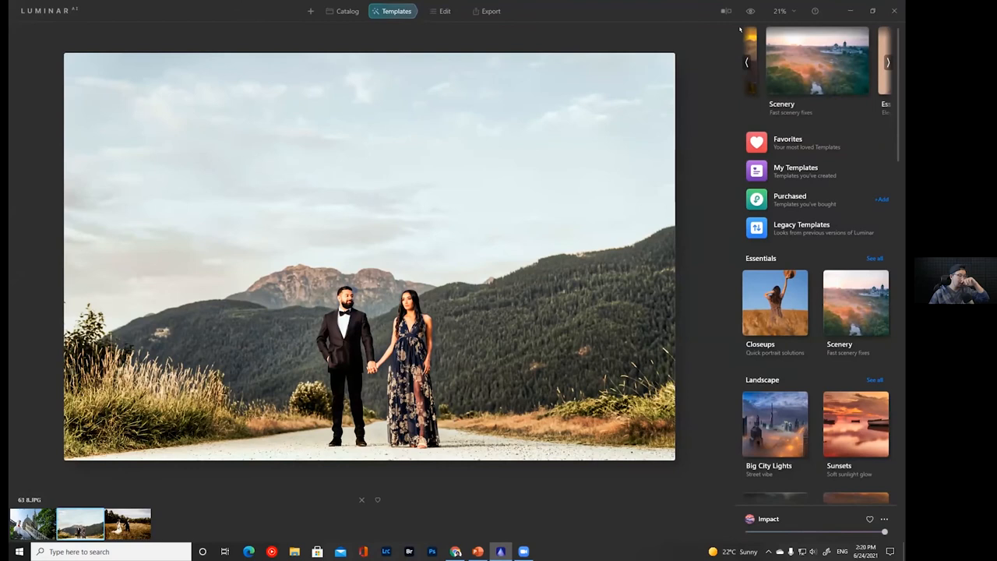
Apply the Overcast collection's Night's Thunder template, then move to the Edit tools
scroll(down, 3)
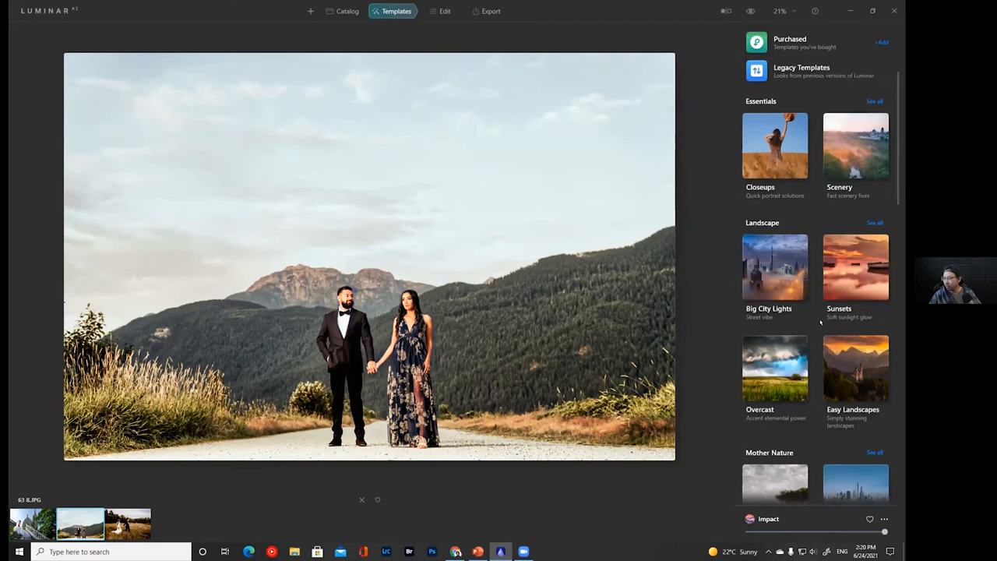
click(775, 369)
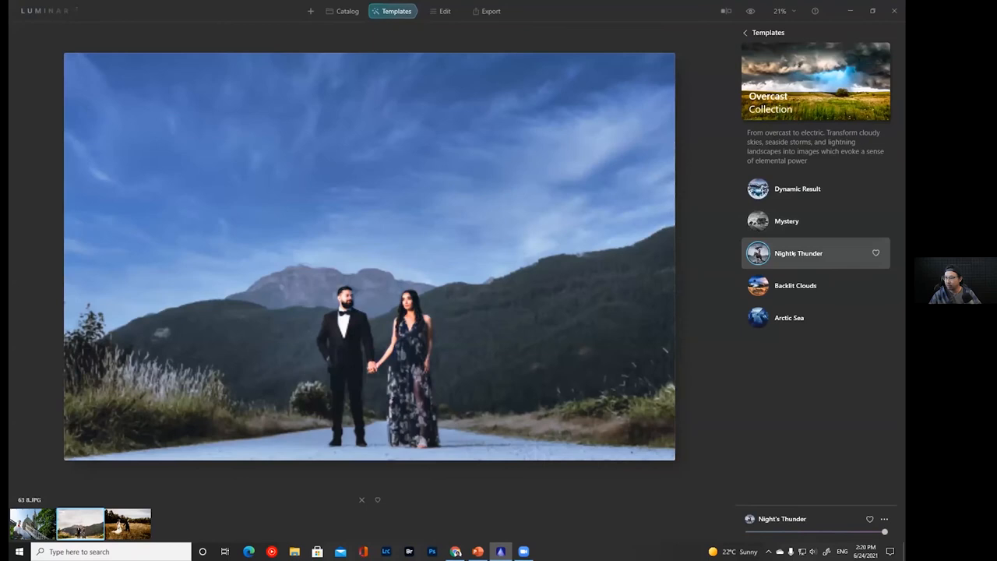
click(798, 253)
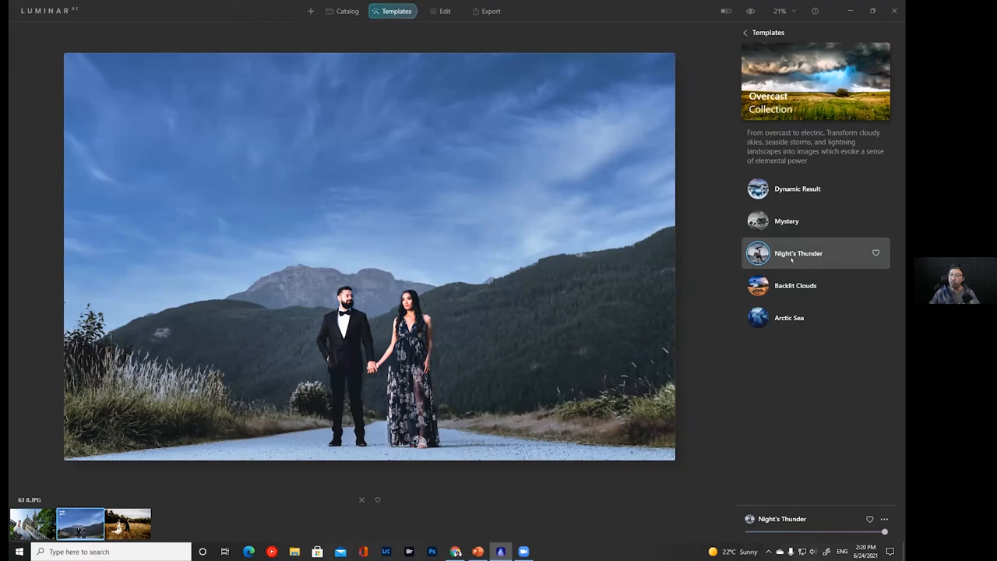
click(440, 11)
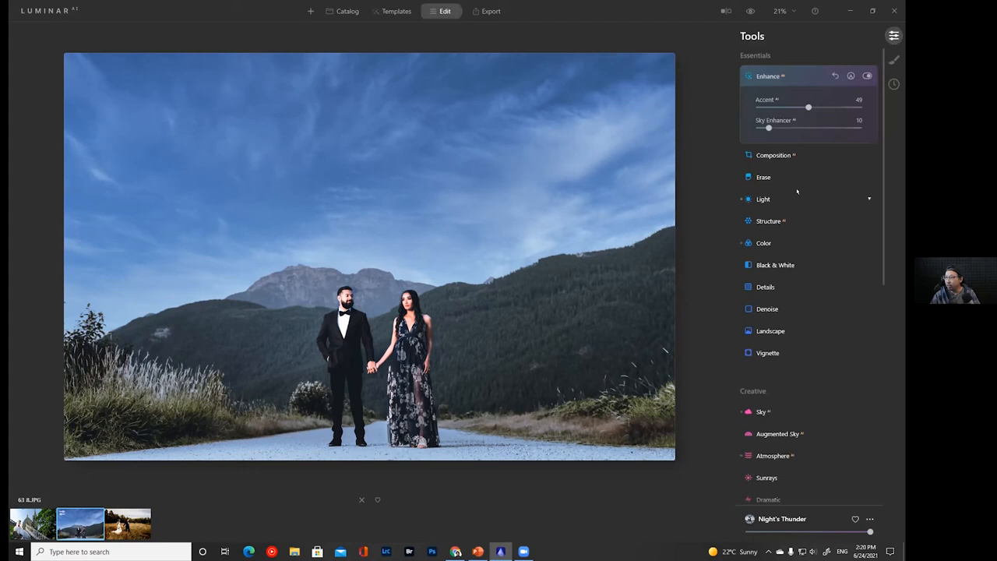
Raise Exposure to 0.60 under Light and return to the catalog of three photos
click(763, 199)
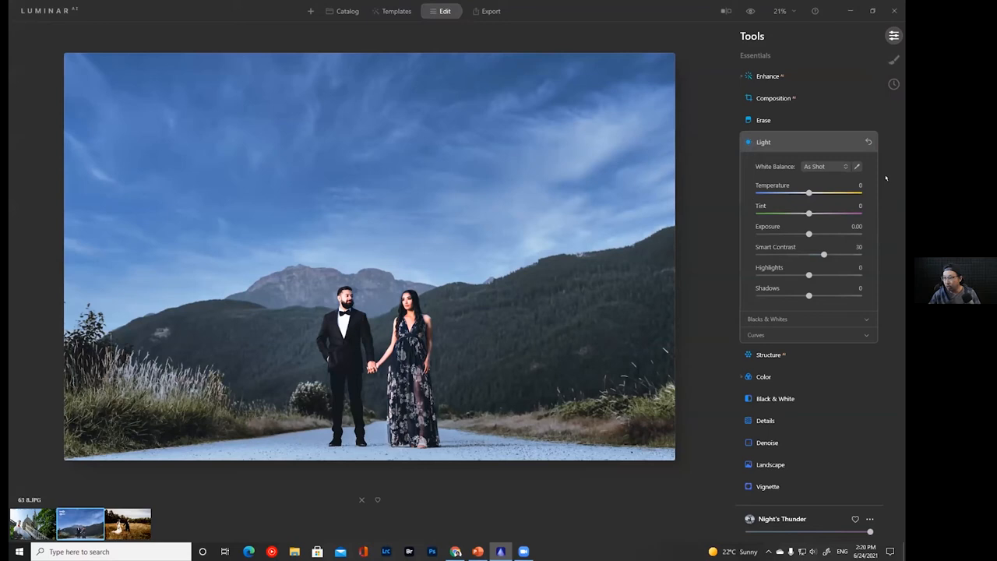
drag(809, 233, 814, 234)
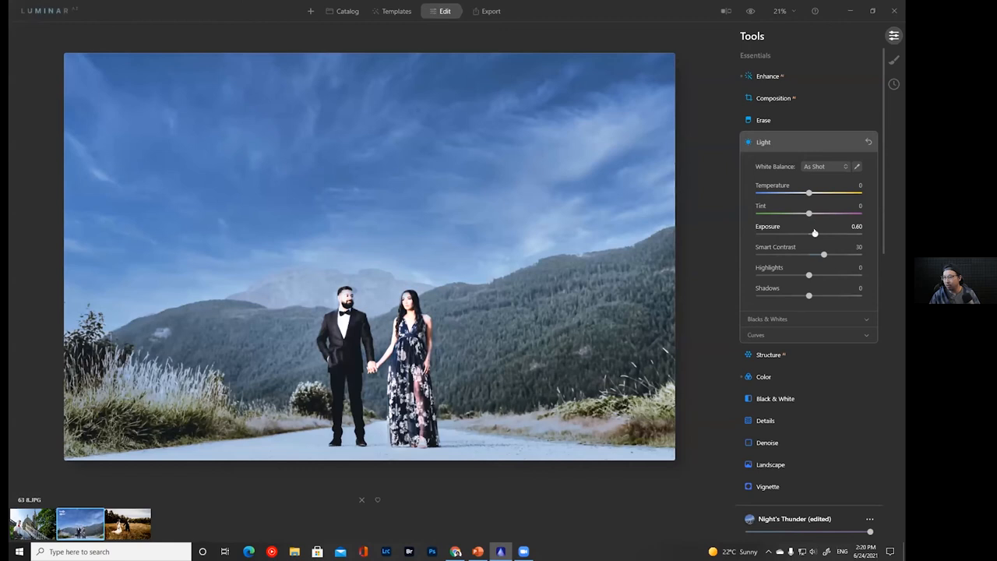
click(347, 11)
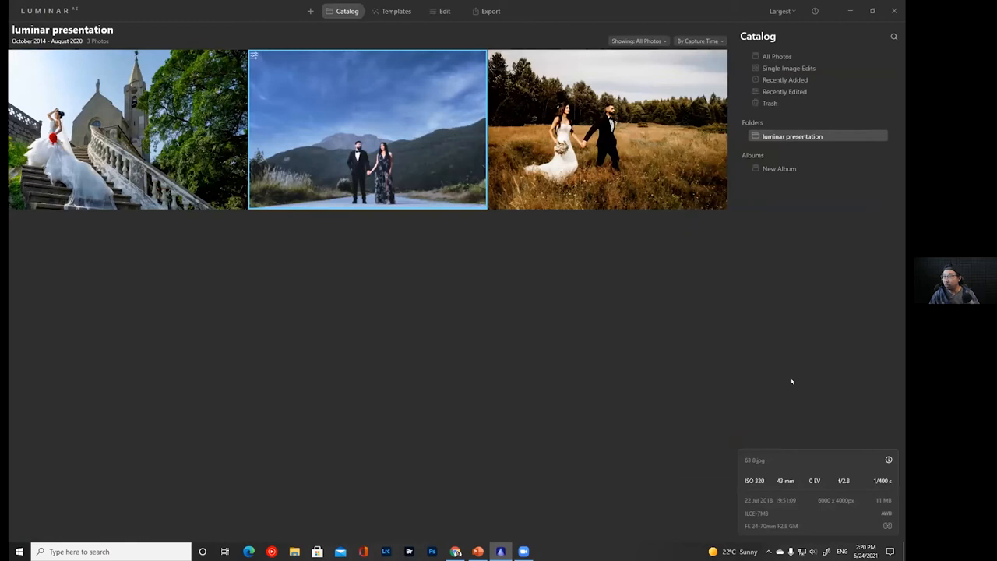
Reopen the couple photo, strip the template and edits back to original, and reach the Sky AI tool
double_click(367, 129)
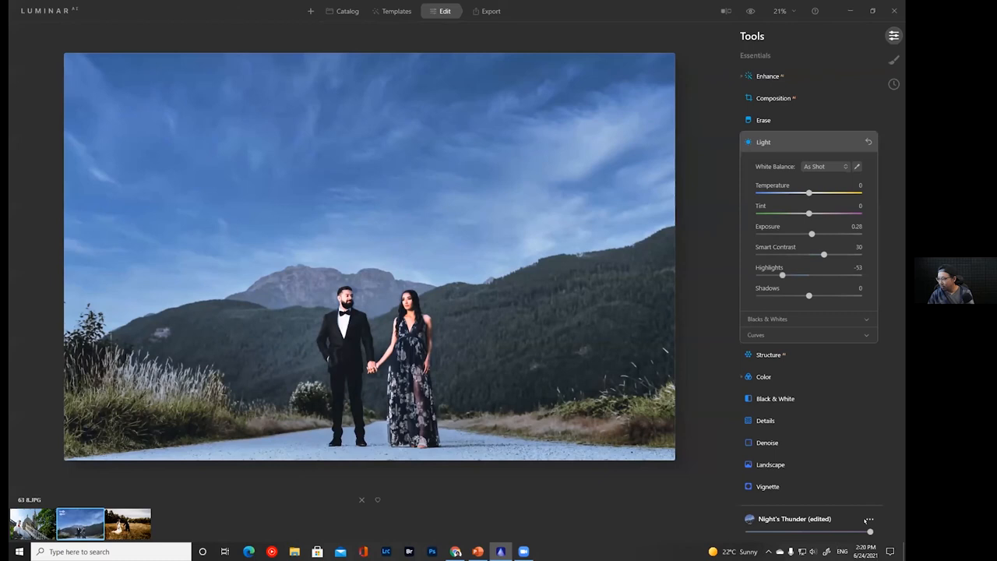
click(396, 11)
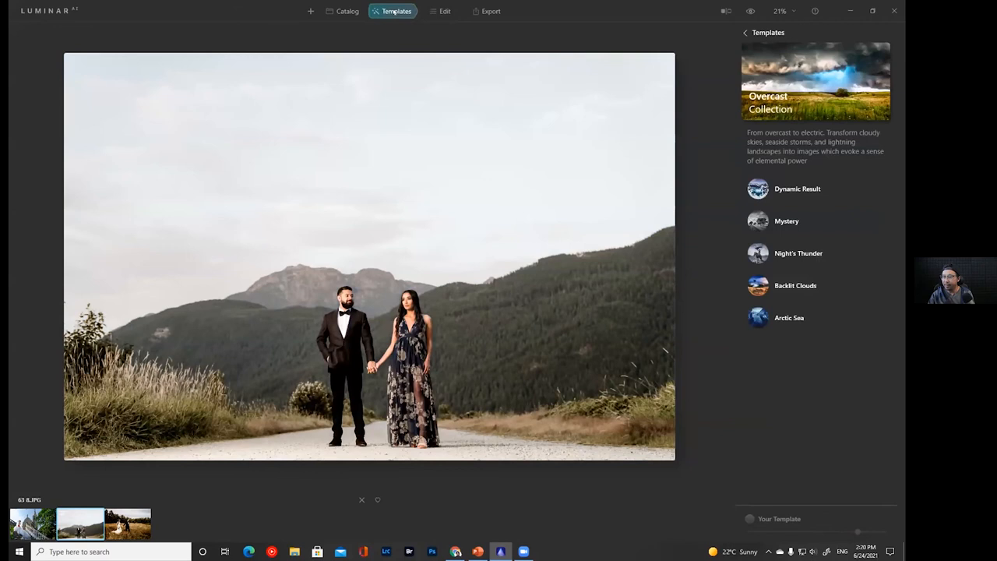
click(444, 11)
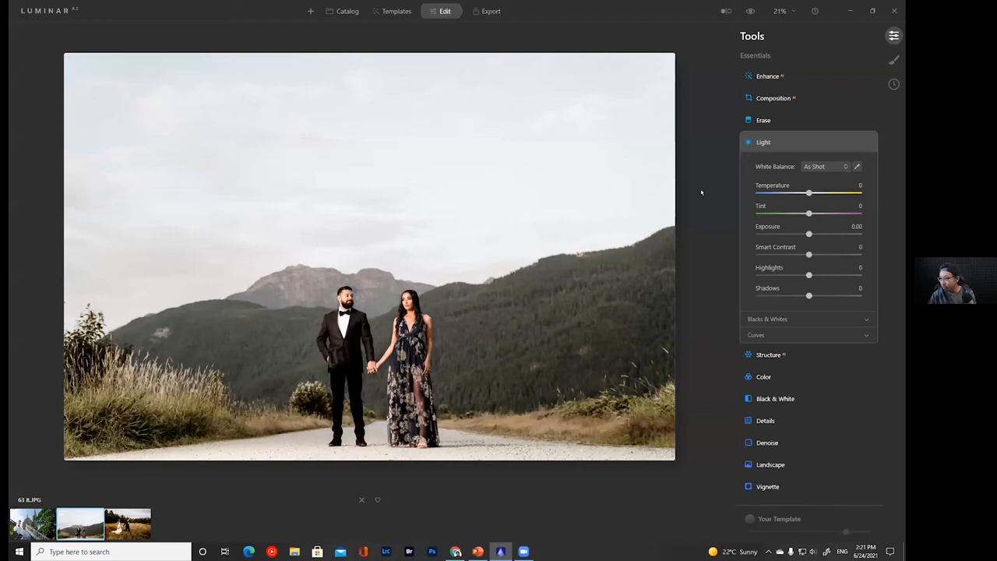
click(764, 220)
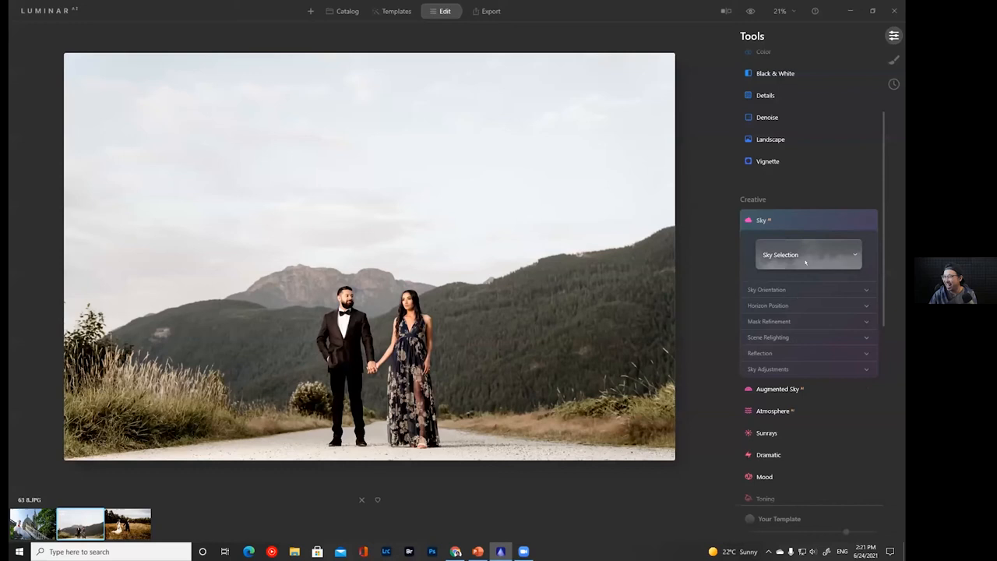
Choose Sunset 2 from the Sky Selection list to replace the grey sky
click(807, 255)
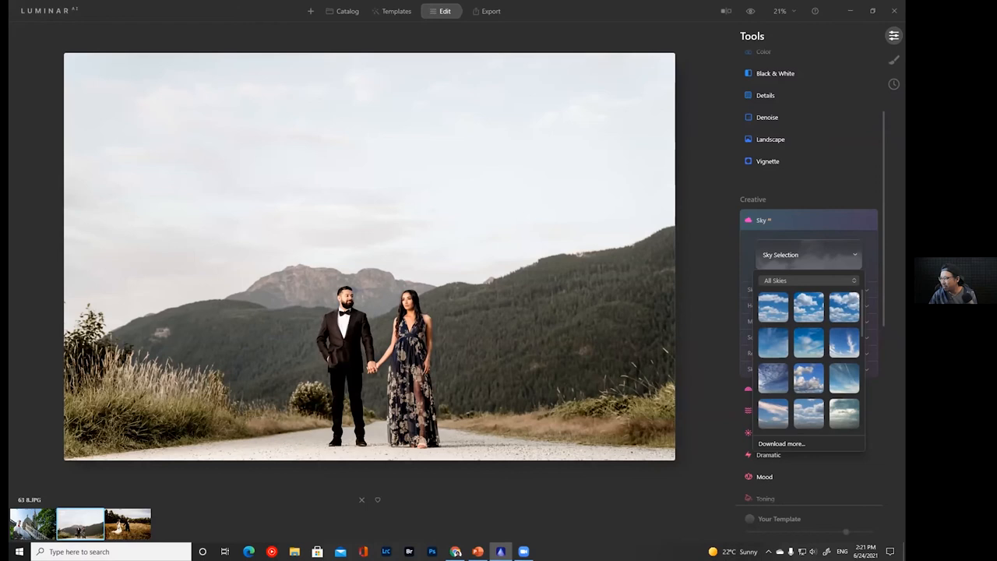
click(843, 399)
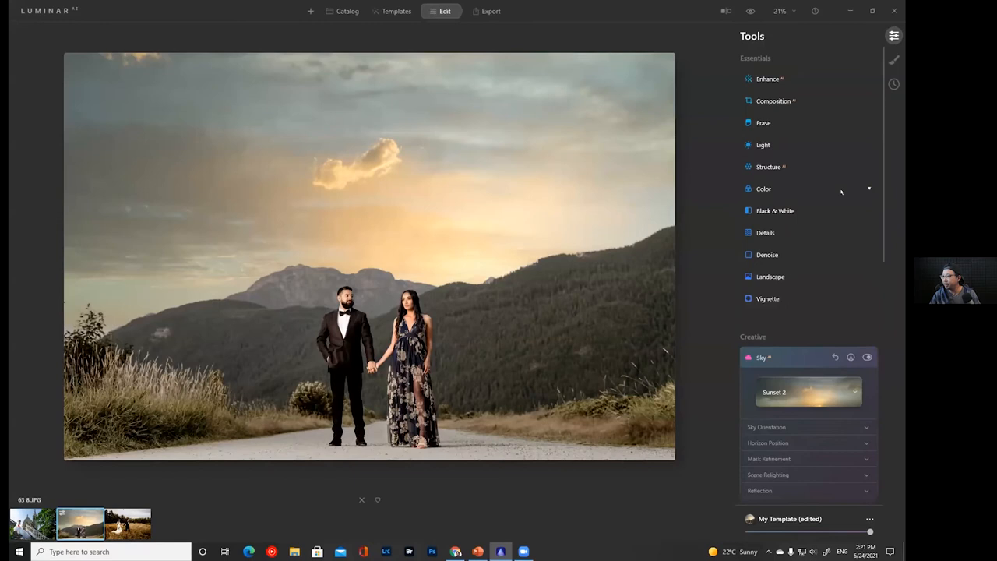
Set Enhance AI Accent to 24 and Sky Enhancer to 6, scrolling toward Skin adjustments
click(768, 79)
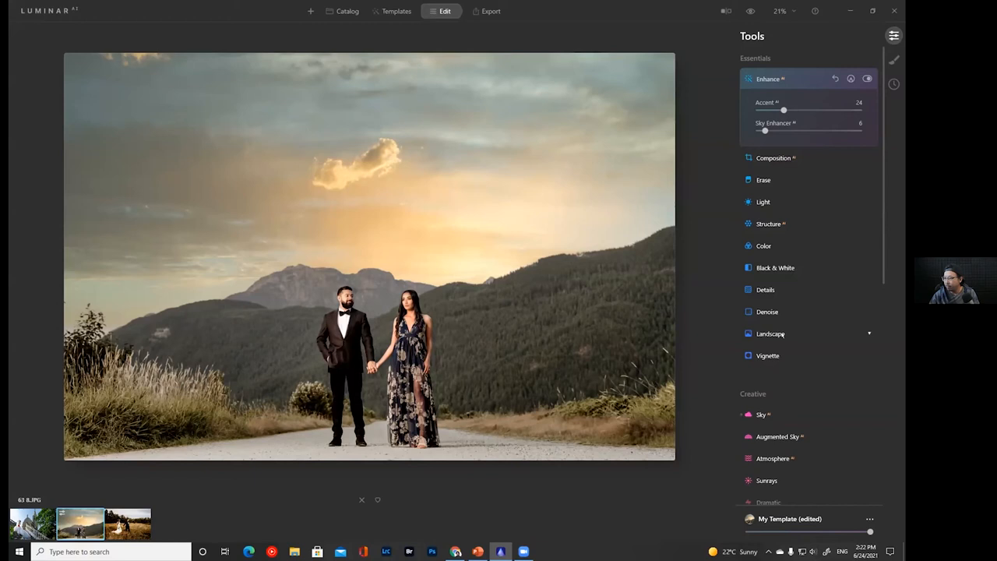
scroll(down, 3)
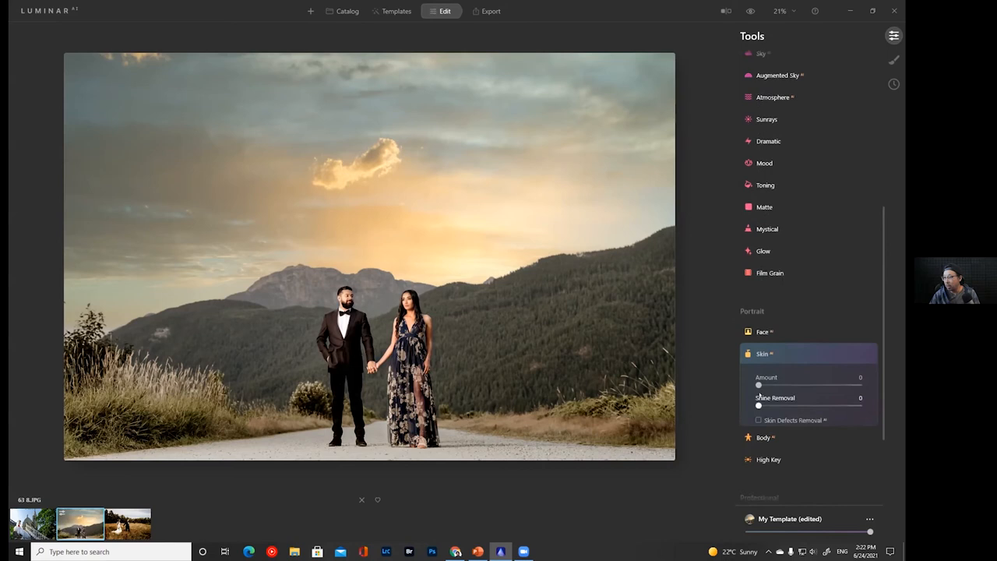
Apply the Beijing LUT from the Mood tool and raise its Contrast to 10
click(763, 354)
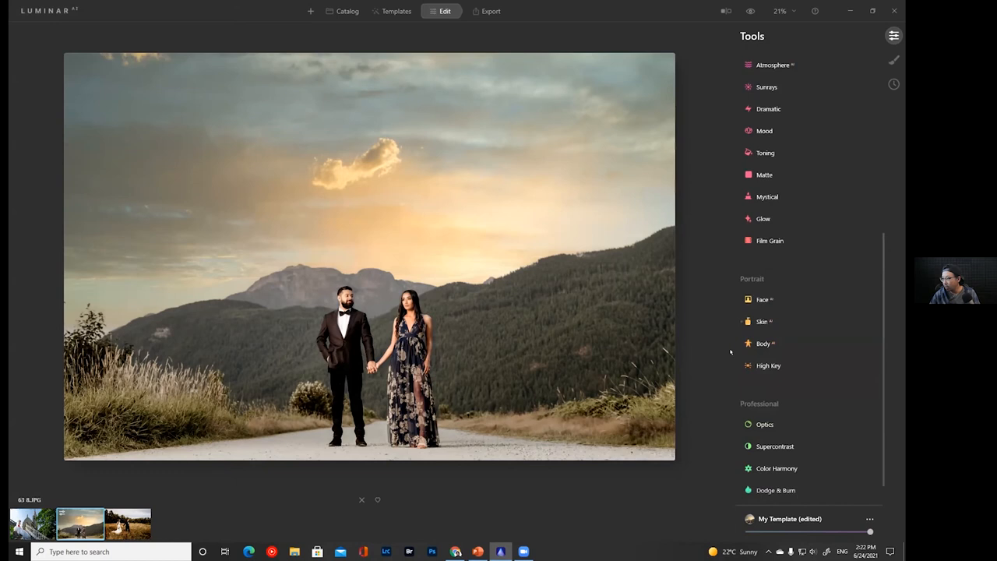
click(765, 130)
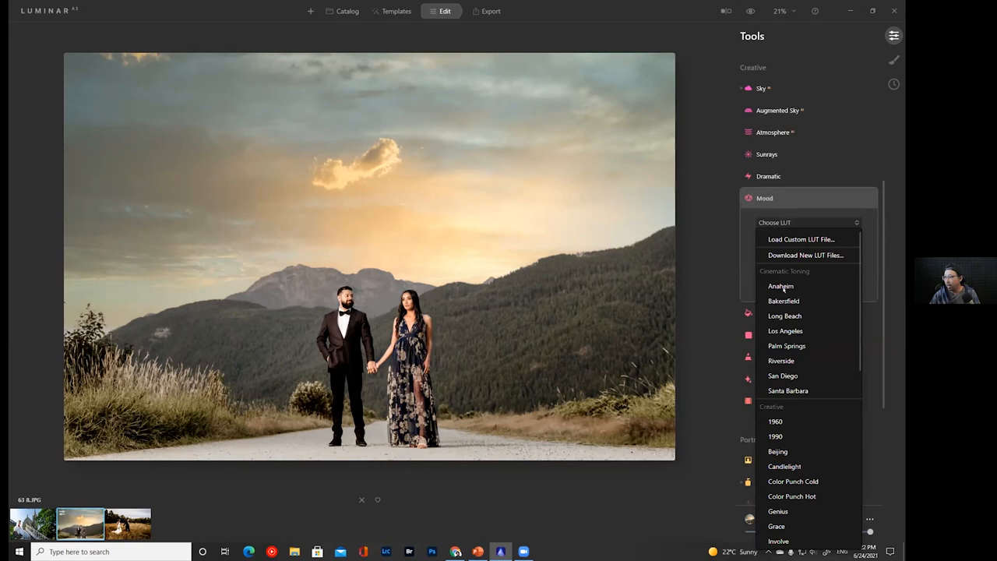
click(786, 345)
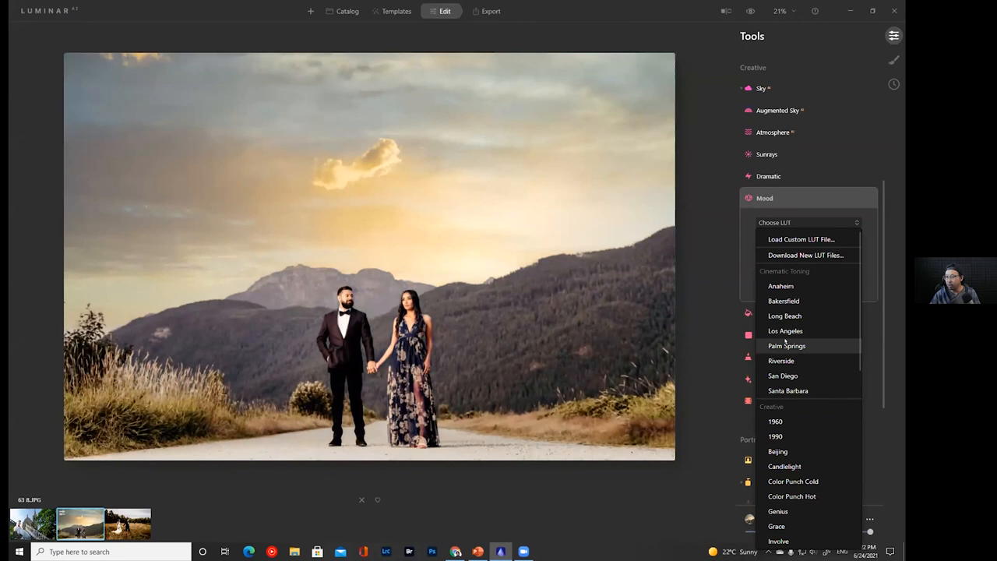
click(777, 451)
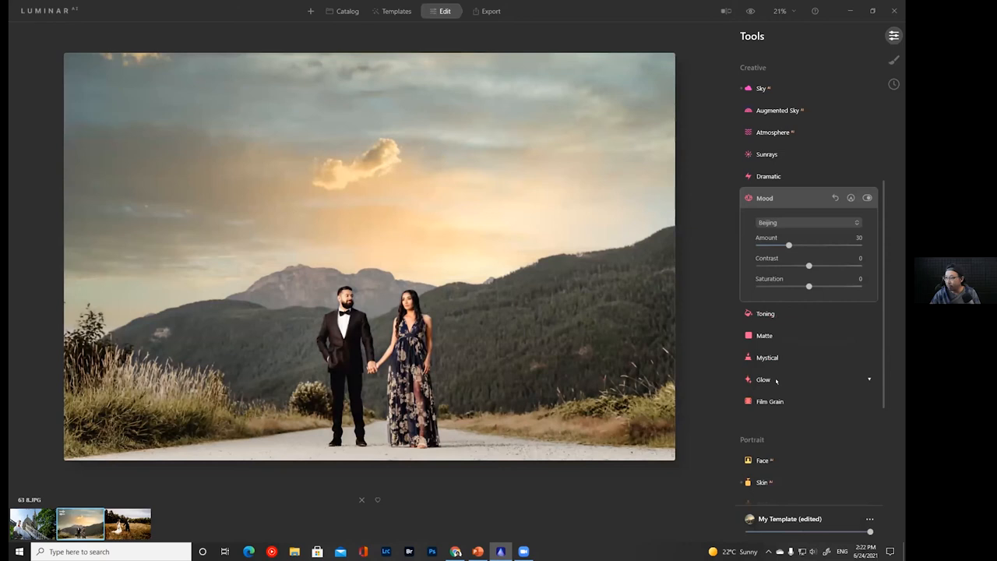
drag(808, 265, 814, 266)
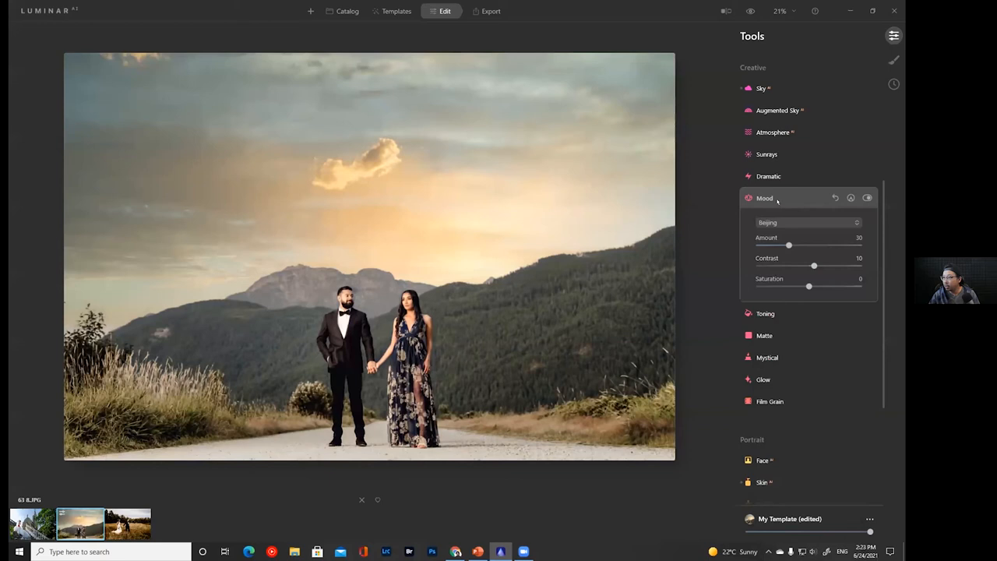
click(764, 198)
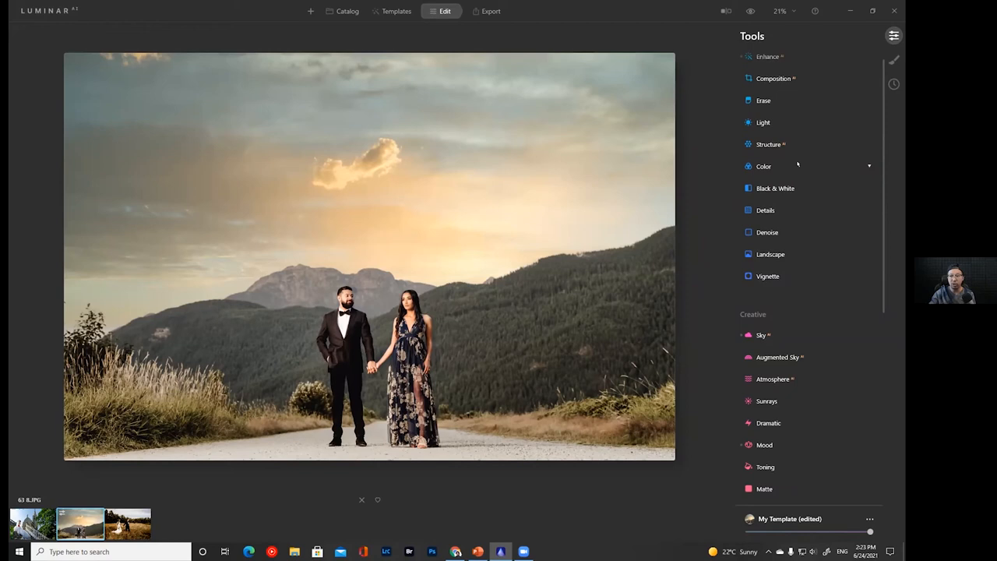
click(775, 188)
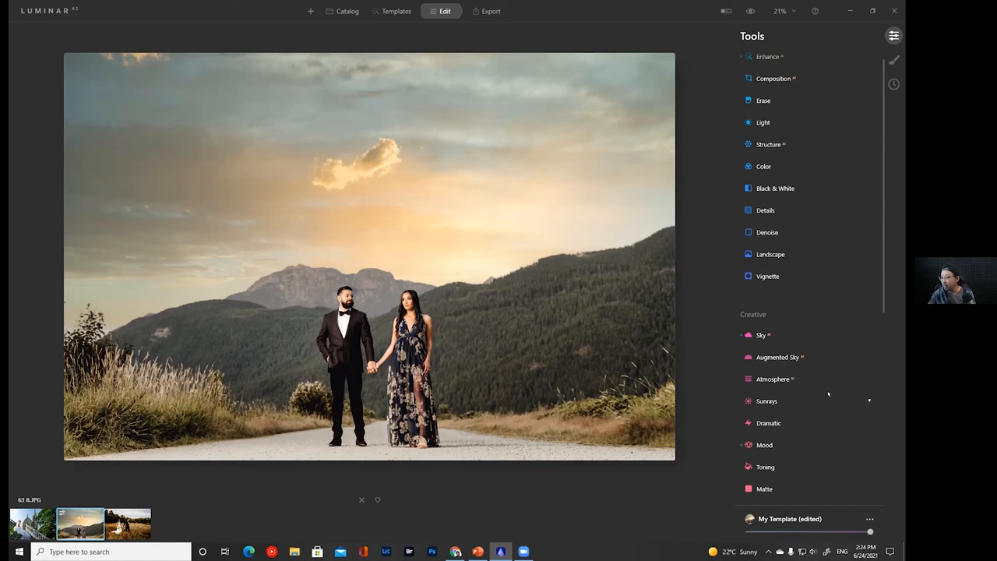
Shift the Sunset 2 sky's horizon position to 12 and slide the sky left to about -16
click(761, 335)
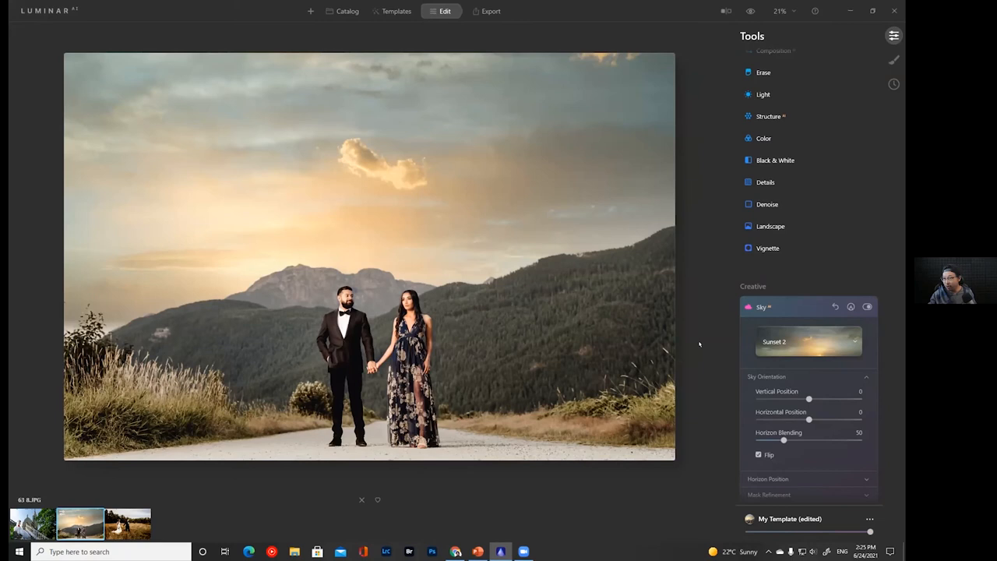
scroll(down, 3)
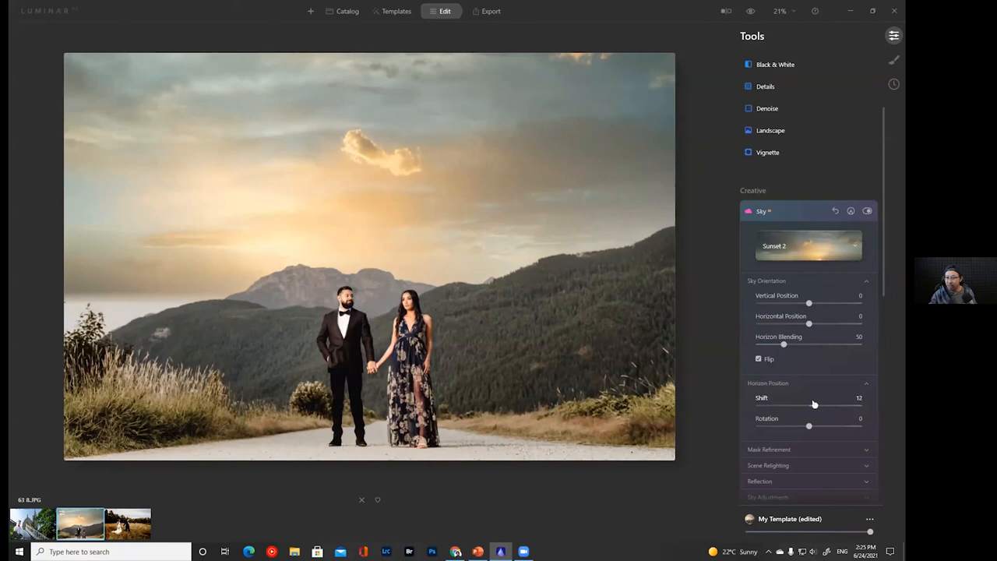
drag(814, 404, 816, 404)
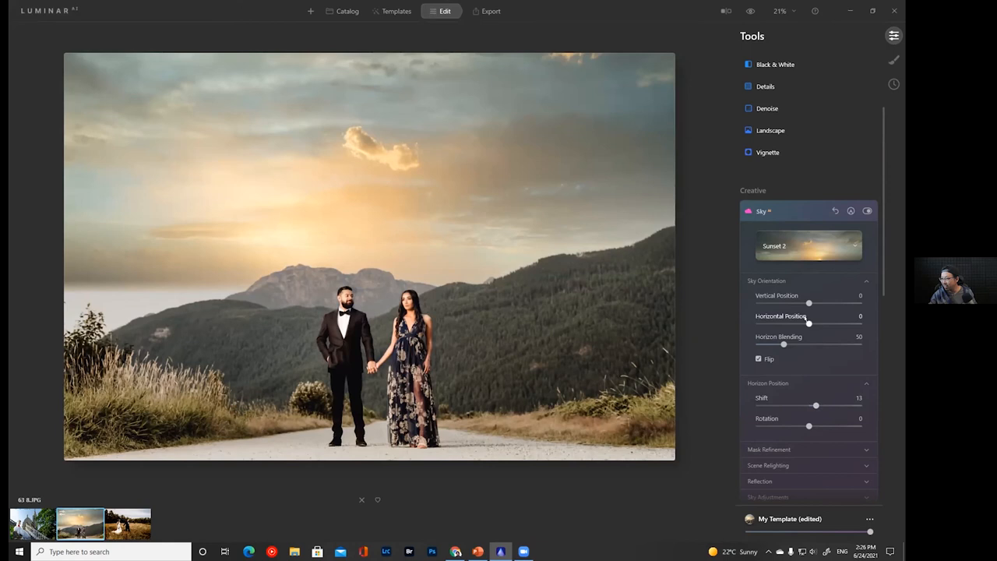
drag(809, 323, 806, 322)
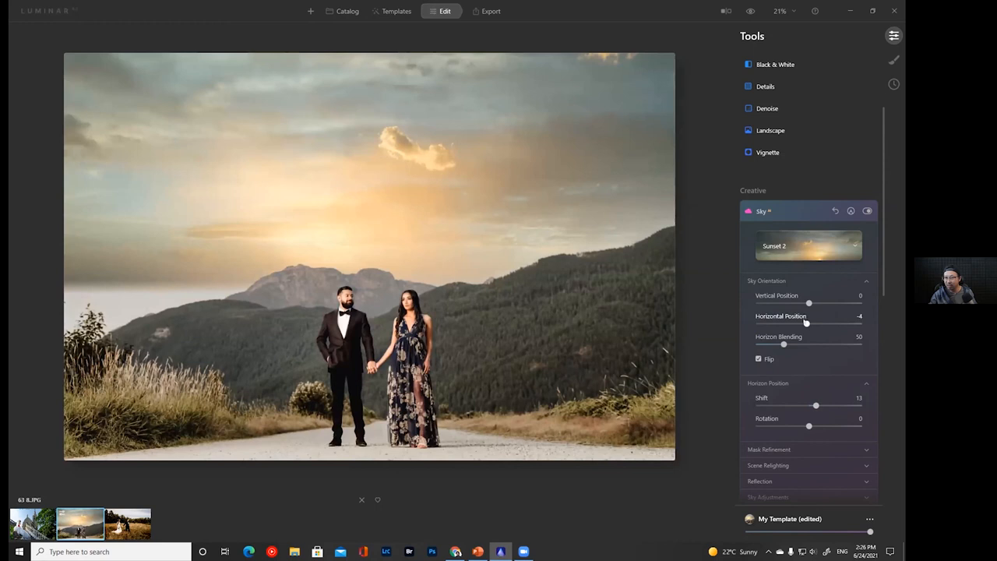
drag(806, 324, 801, 323)
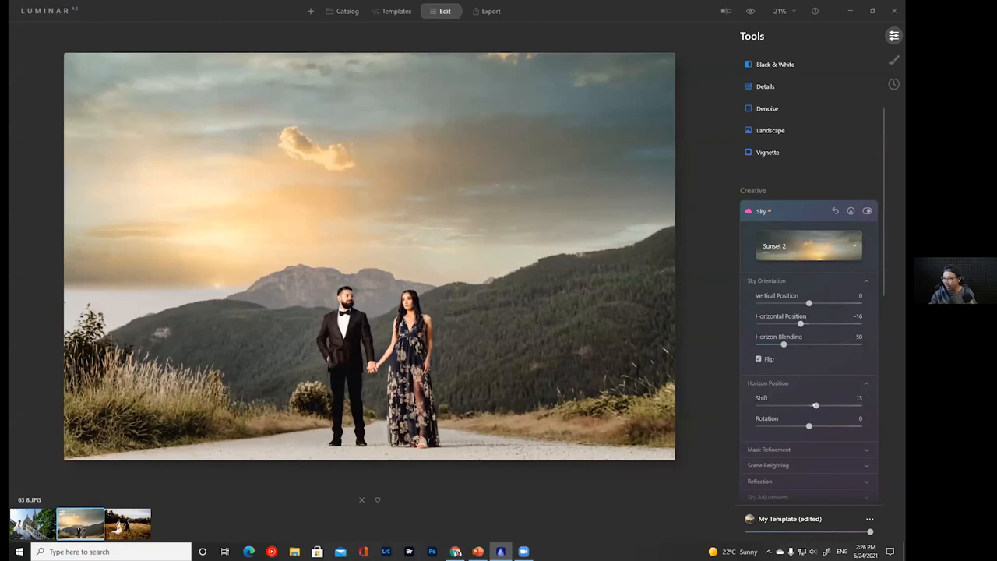
Soften the Horizon Blending and lower the Horizon Position Shift into the mountains
drag(809, 303, 805, 303)
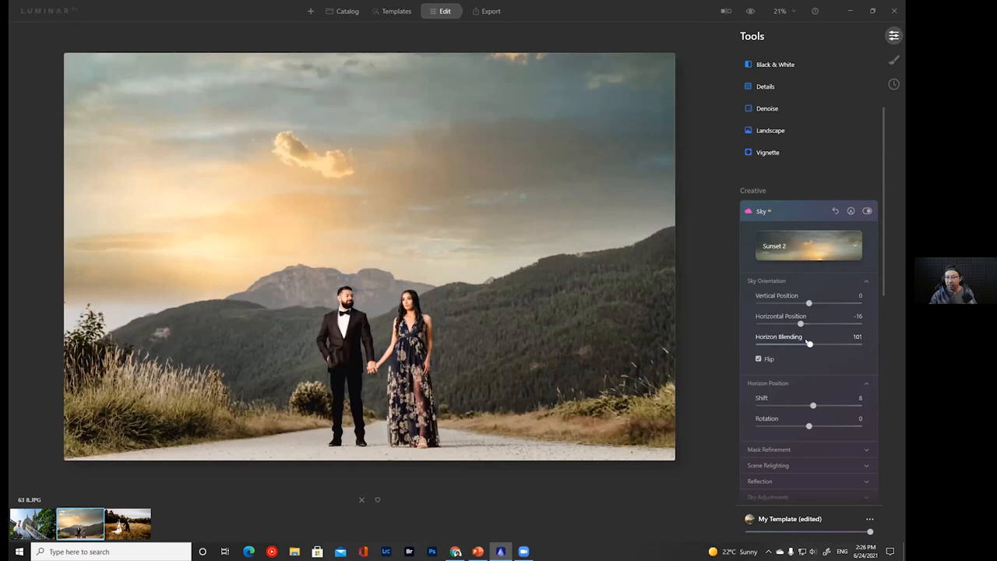
drag(808, 343, 812, 344)
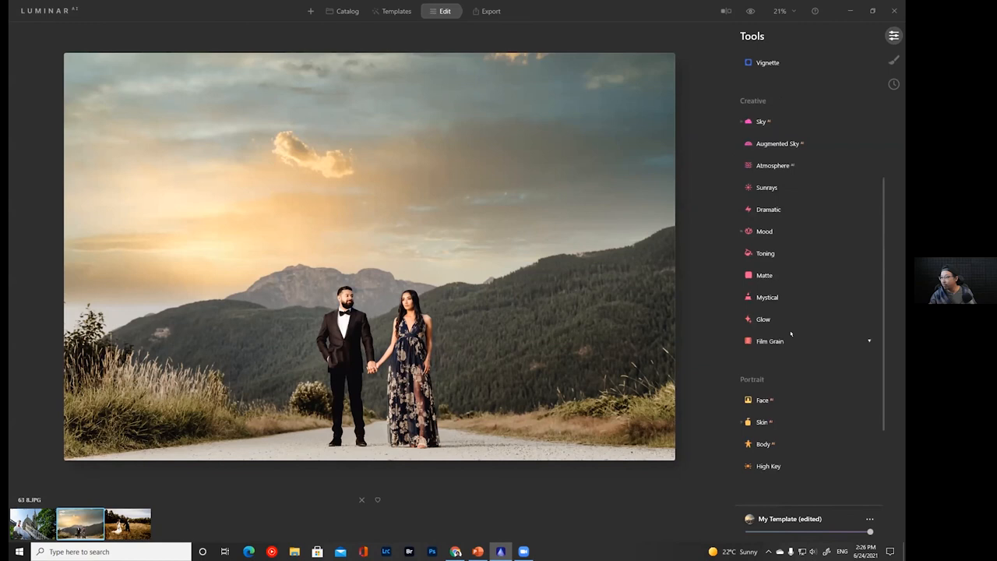
Tune Sunrays to Amount 12, Overall Look 54 and Penetration 67 over the left hillside
click(766, 187)
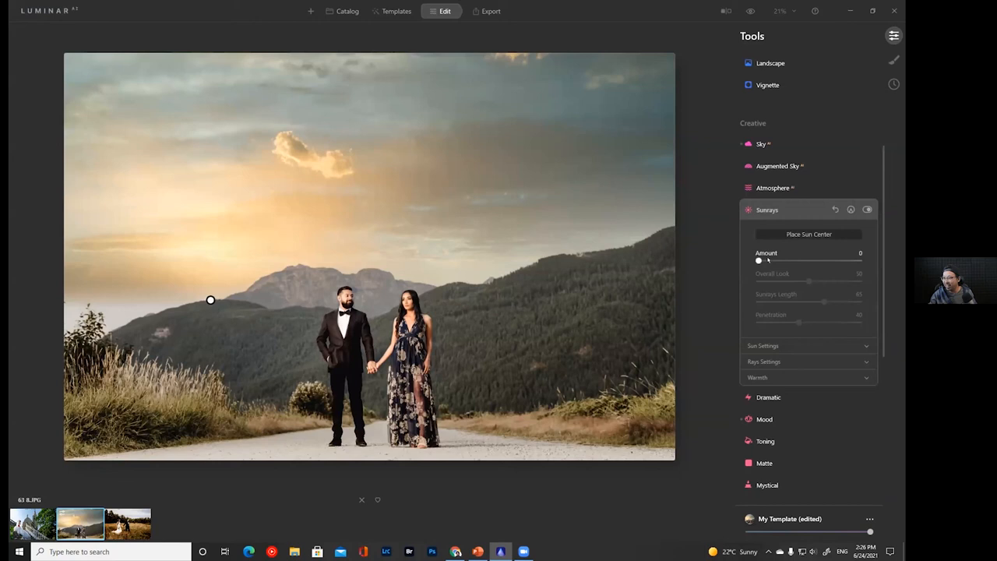
drag(759, 259, 772, 260)
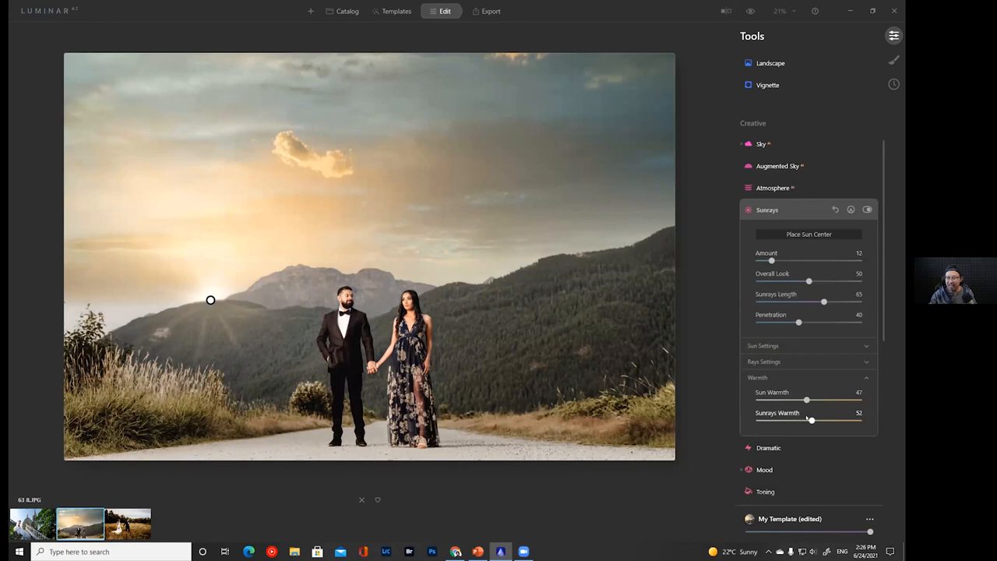
drag(824, 301, 821, 301)
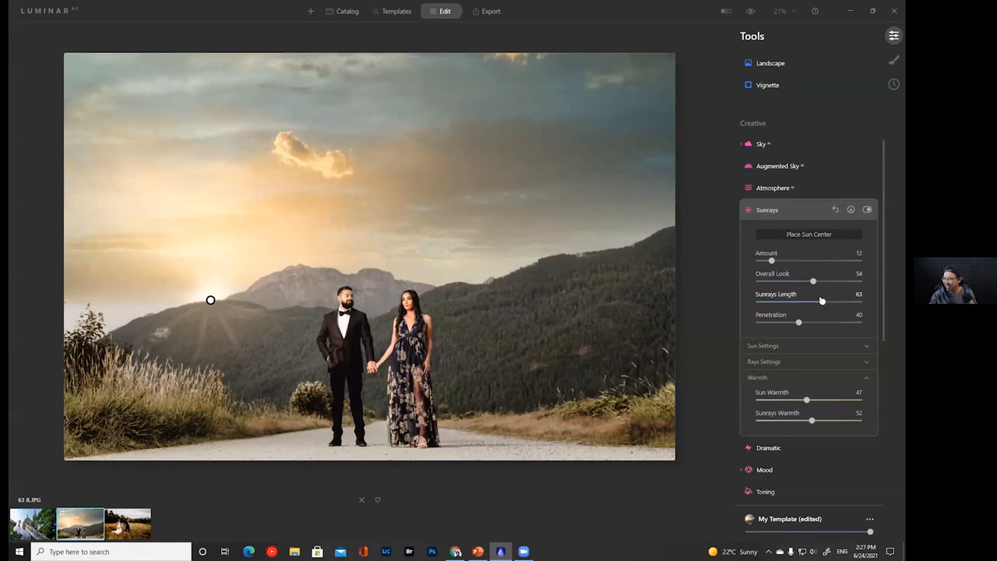
drag(799, 322, 826, 321)
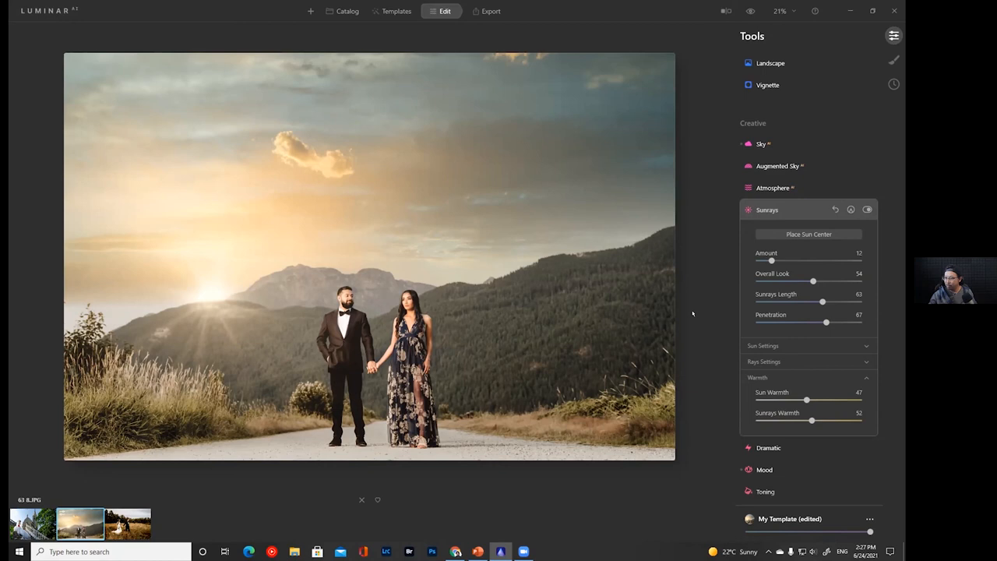
click(750, 11)
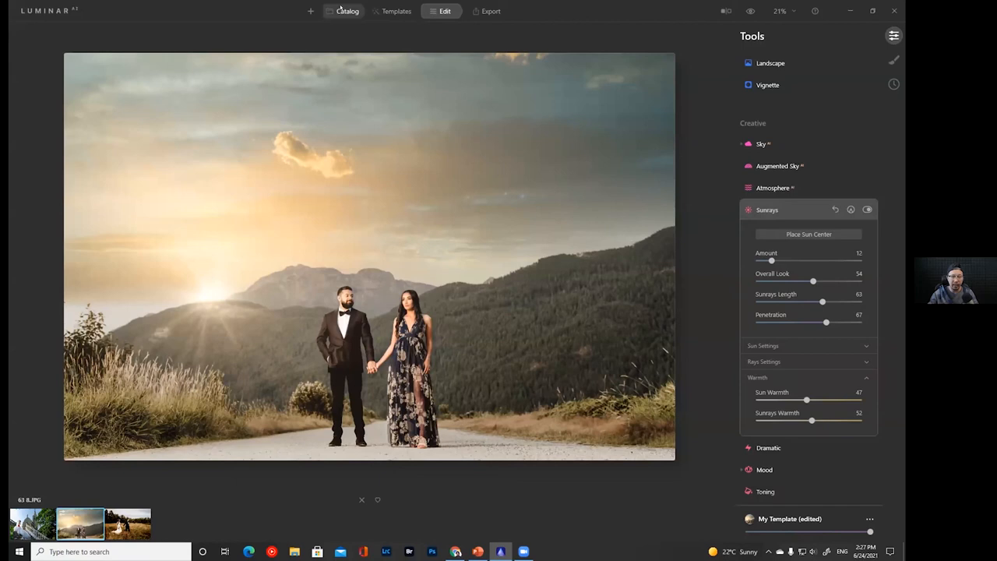
Return to the Catalog and open the couple-in-the-grass-field photo
click(347, 11)
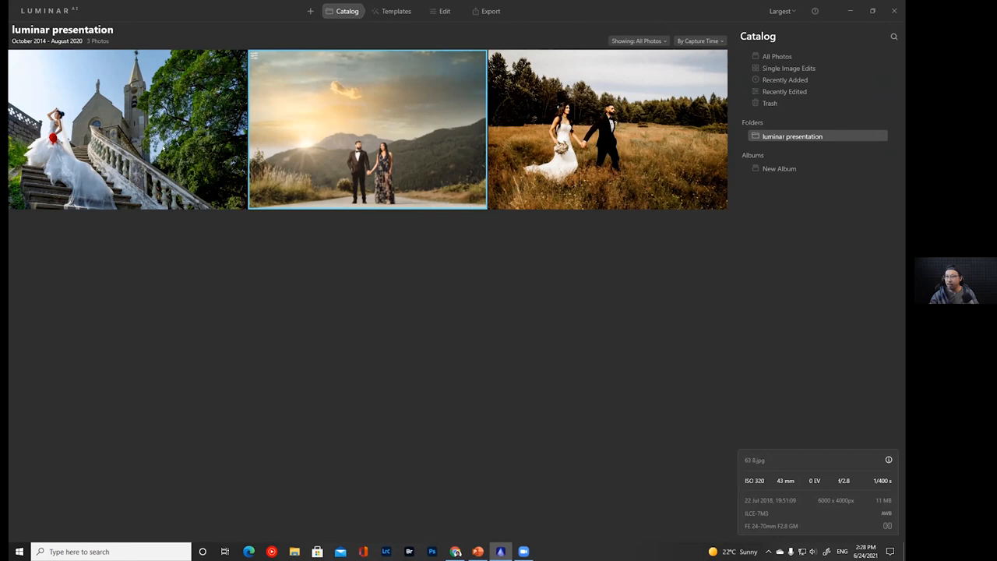
double_click(607, 130)
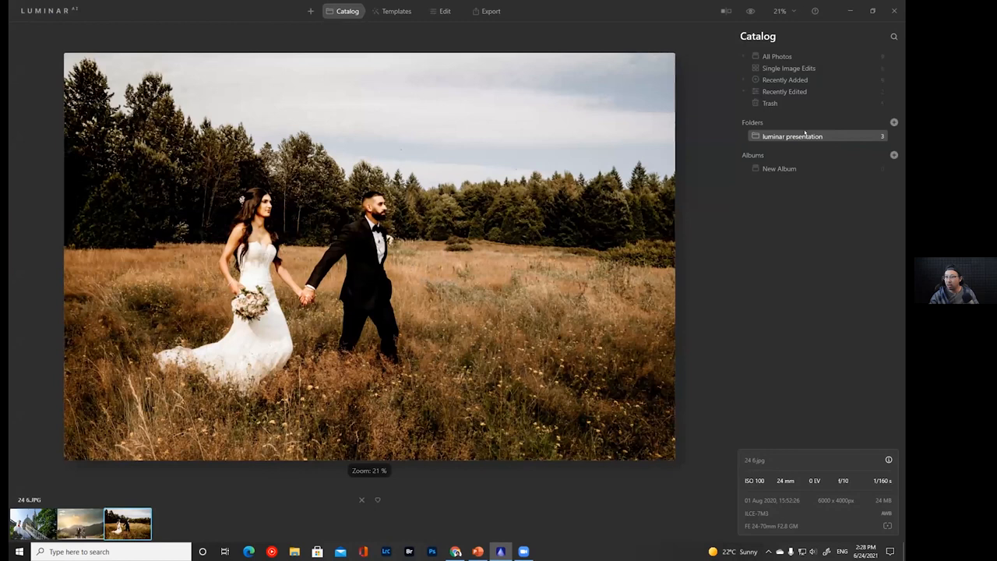